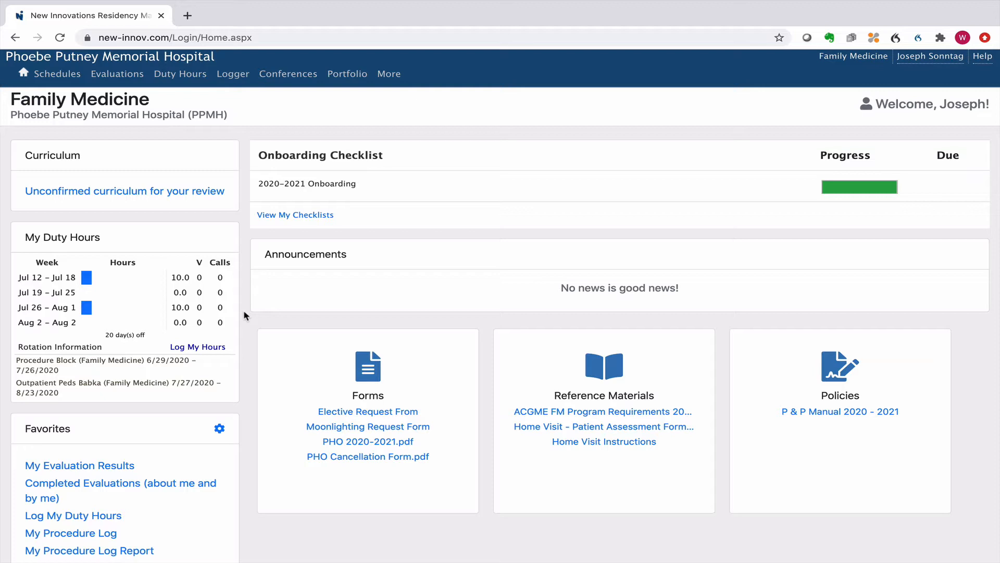
pyautogui.moveTo(102, 206)
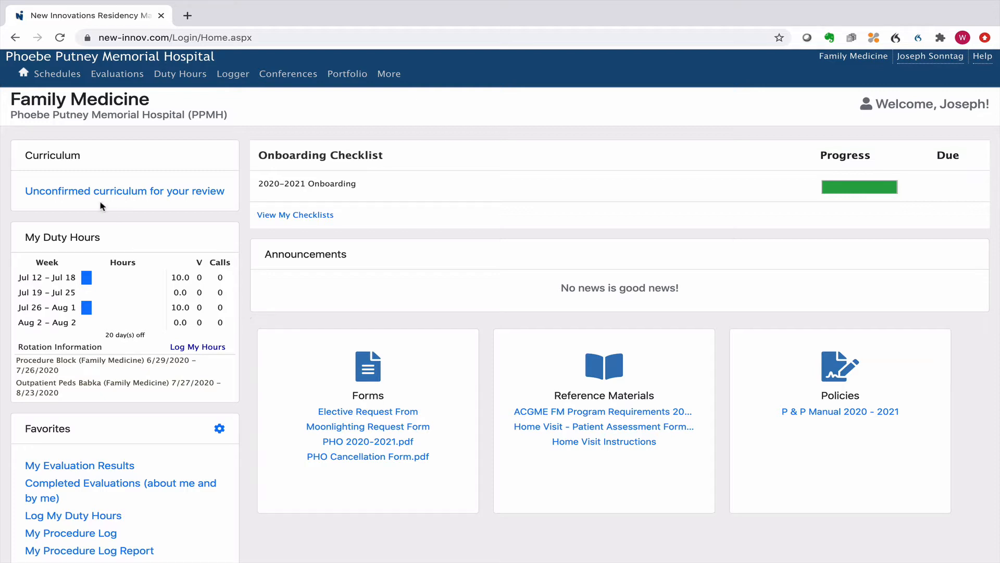
pyautogui.moveTo(60, 81)
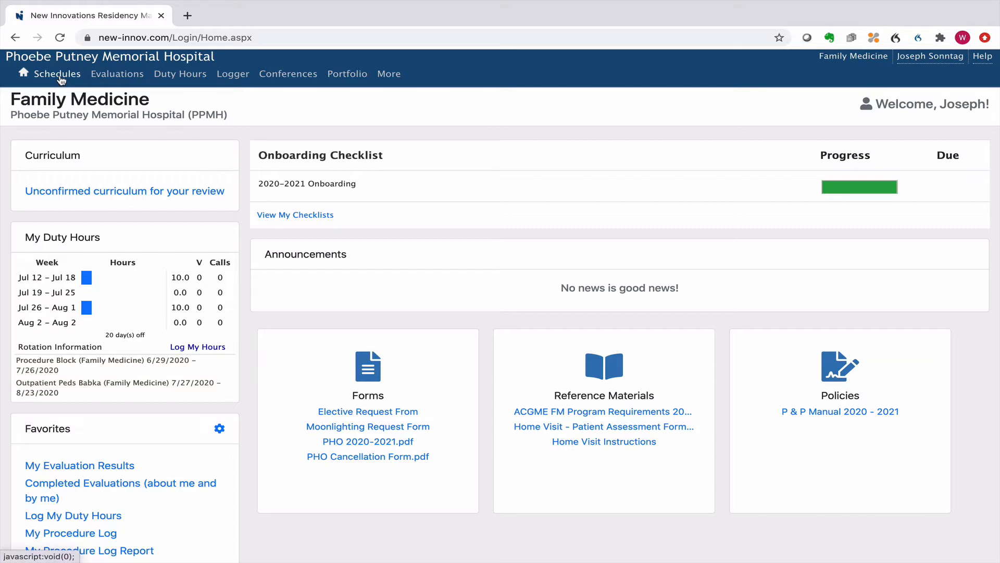
# Show the Schedules menu of block and assignment scheduling pages
pyautogui.click(57, 73)
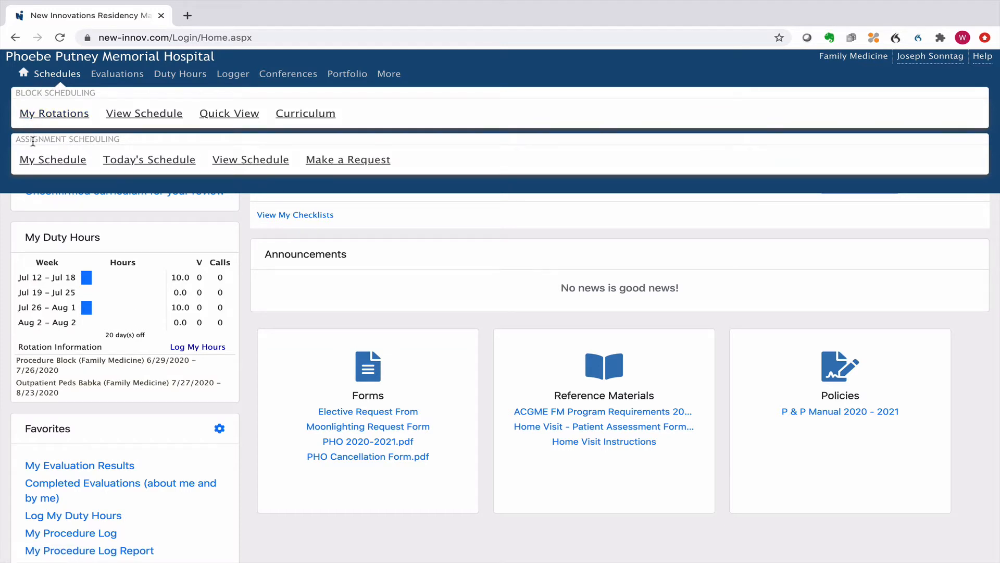
pyautogui.moveTo(33, 150)
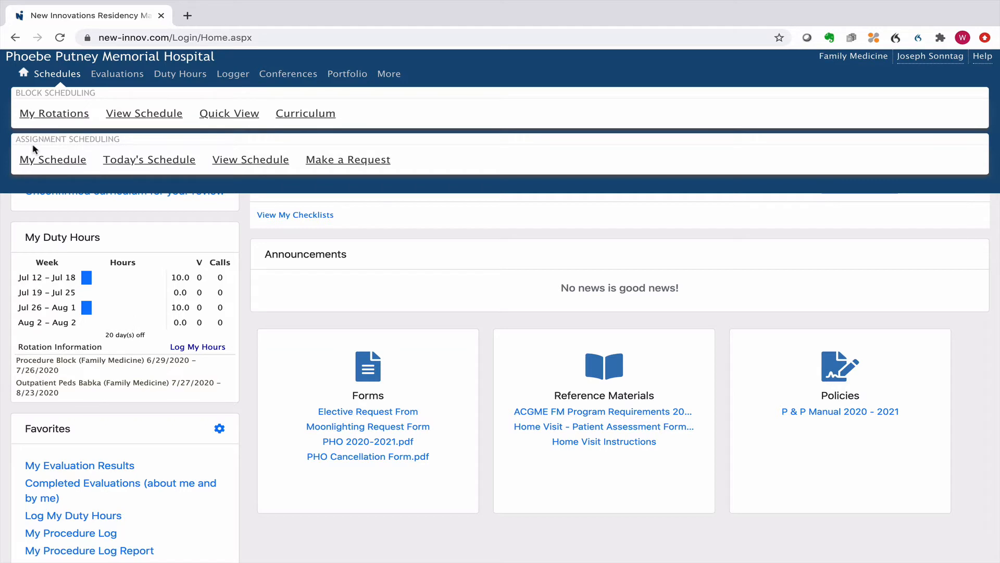
pyautogui.moveTo(130, 113)
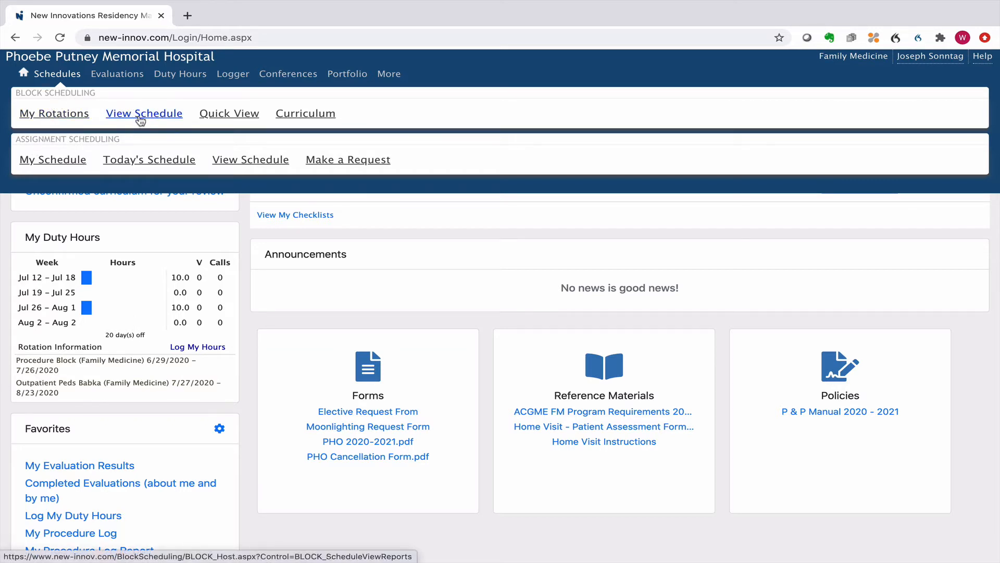
# Load the Block Scheduling View Schedule page and scroll through the 2020–2021 rotation calendar
pyautogui.click(144, 113)
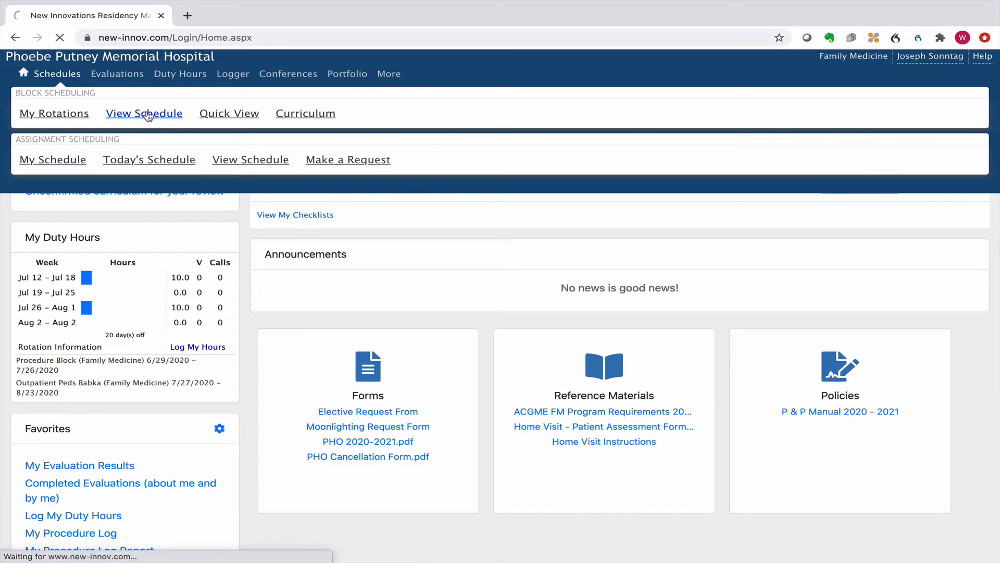
pyautogui.click(144, 113)
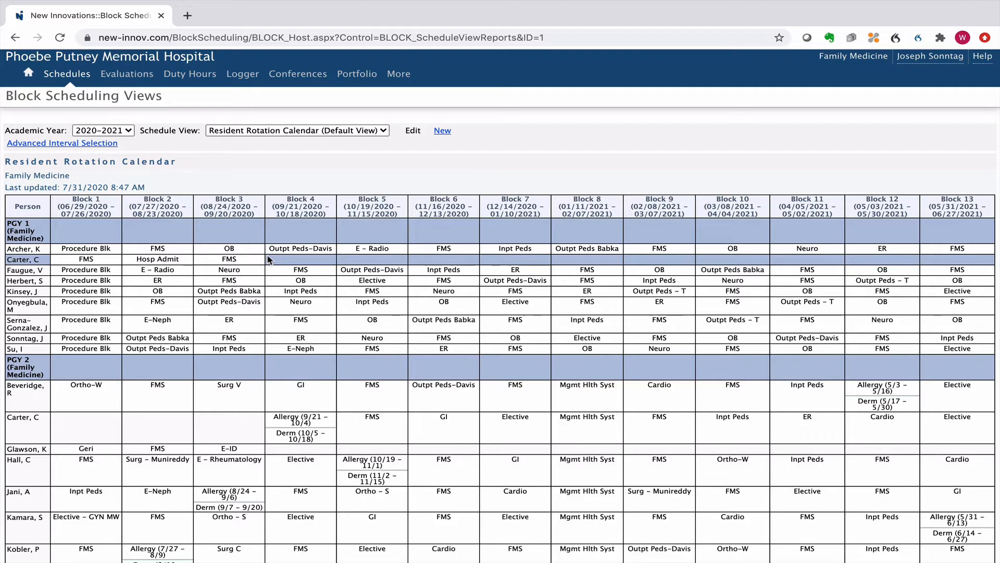
pyautogui.scroll(-3)
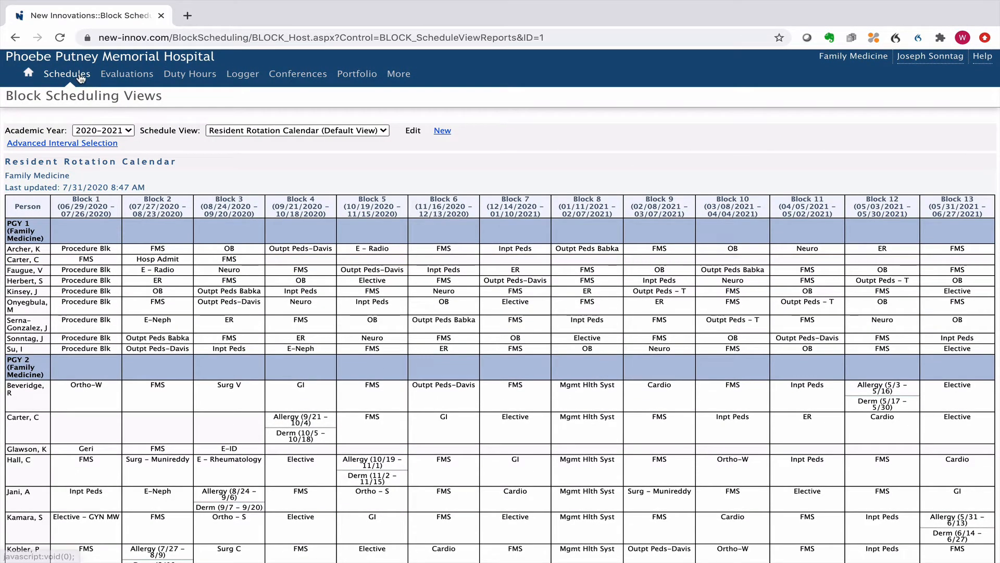
# Reopen the Schedules menu over the Resident Rotation Calendar
pyautogui.click(67, 74)
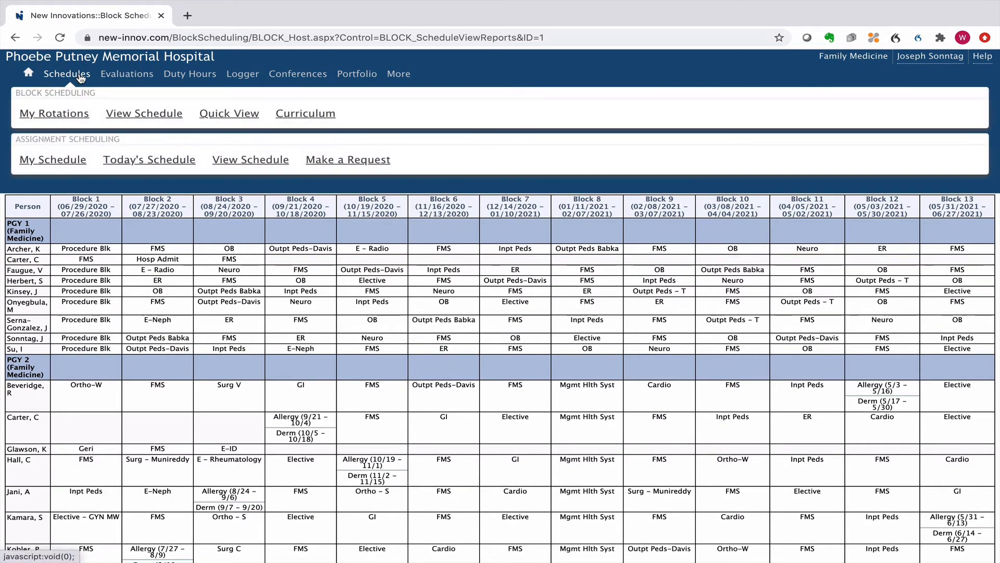
pyautogui.moveTo(63, 118)
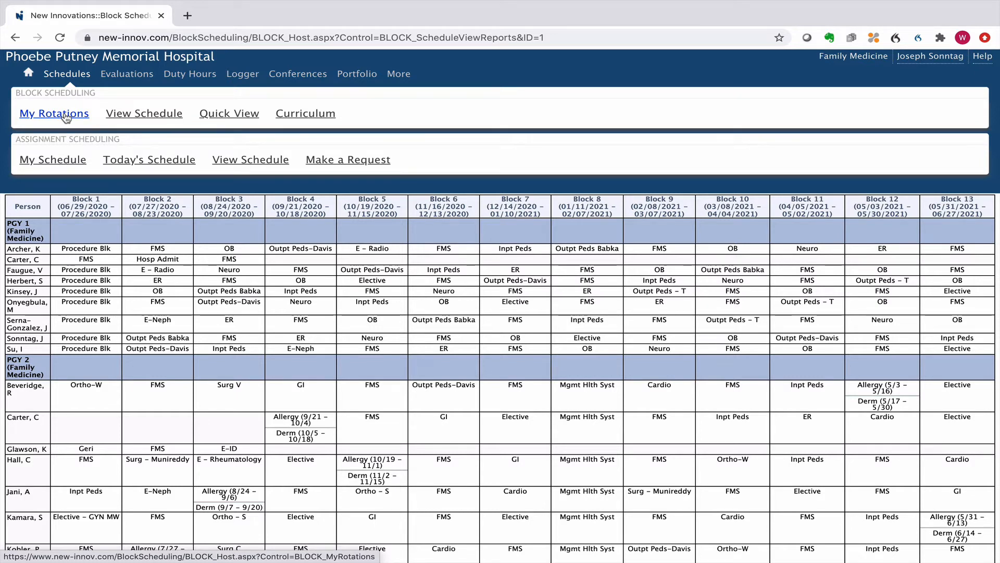
pyautogui.moveTo(59, 131)
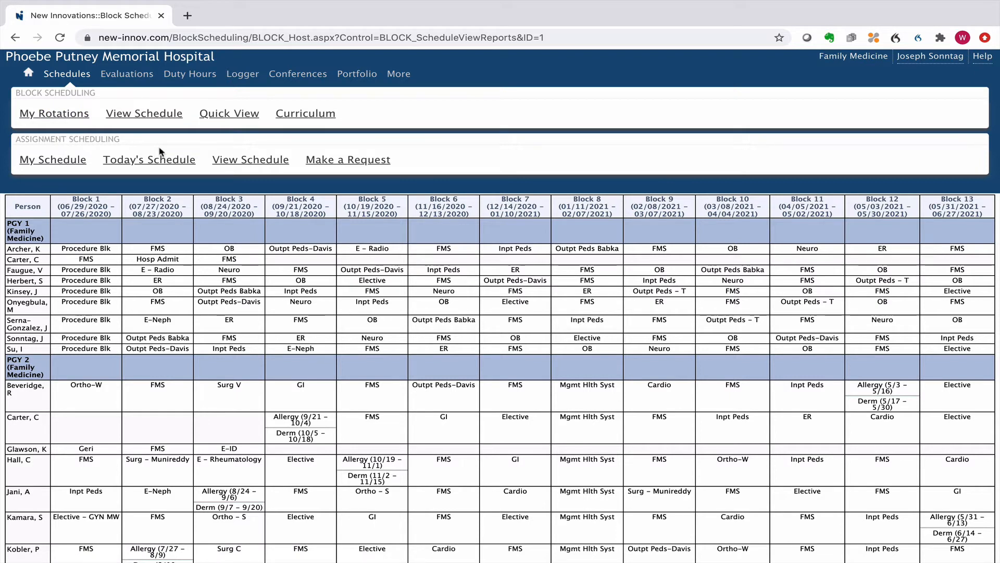
pyautogui.moveTo(236, 164)
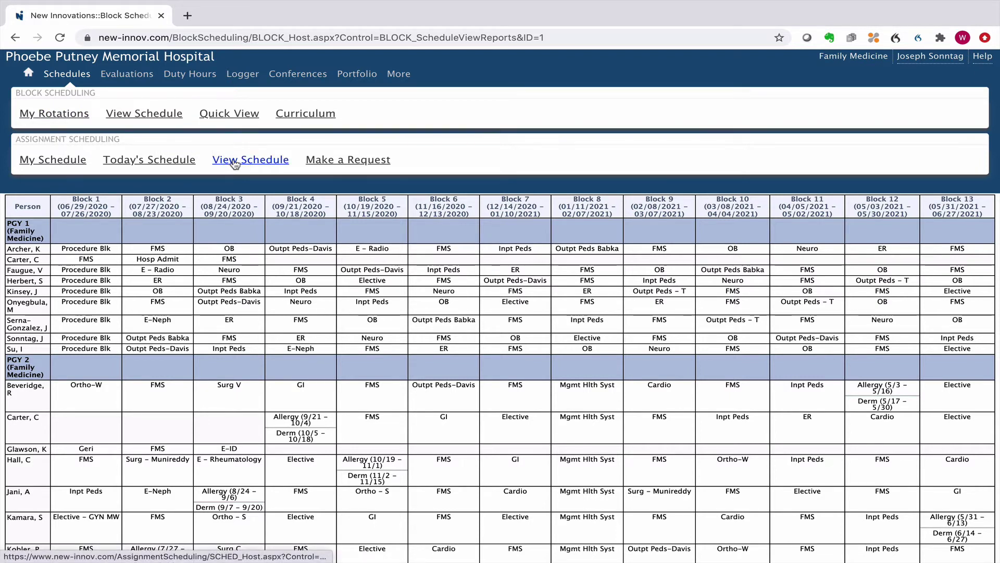
# Load the Assignment Scheduling calendar for 7/27/2020 to 8/23/2020
pyautogui.click(250, 159)
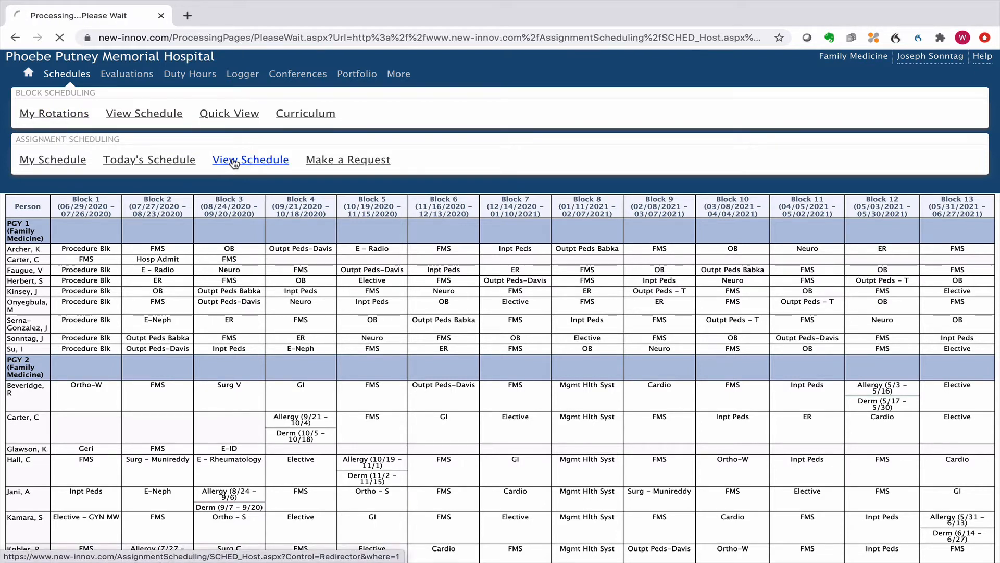
pyautogui.click(250, 159)
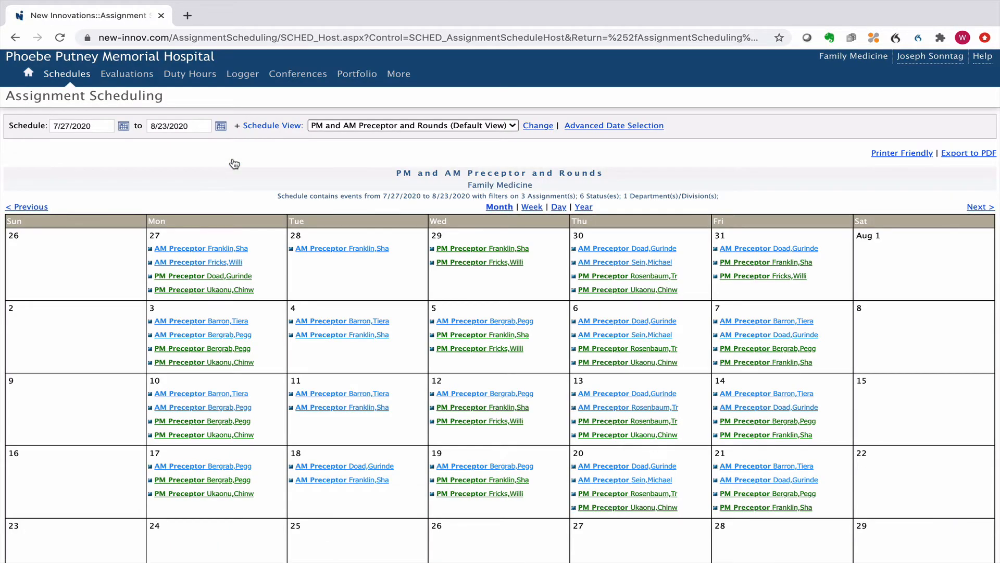
pyautogui.moveTo(351, 176)
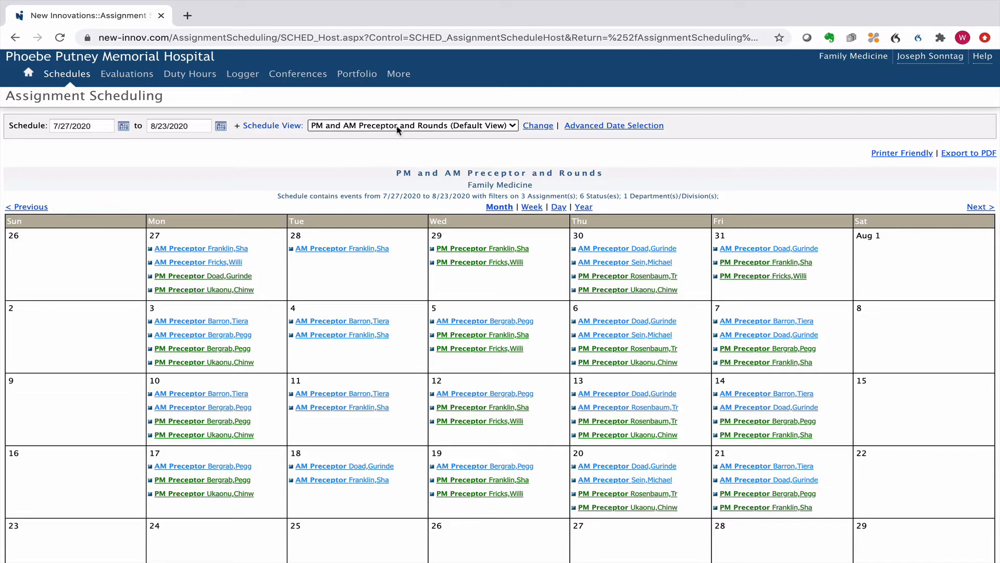
# Switch the assignment calendar to the Clinic schedule view and scroll down
pyautogui.click(412, 125)
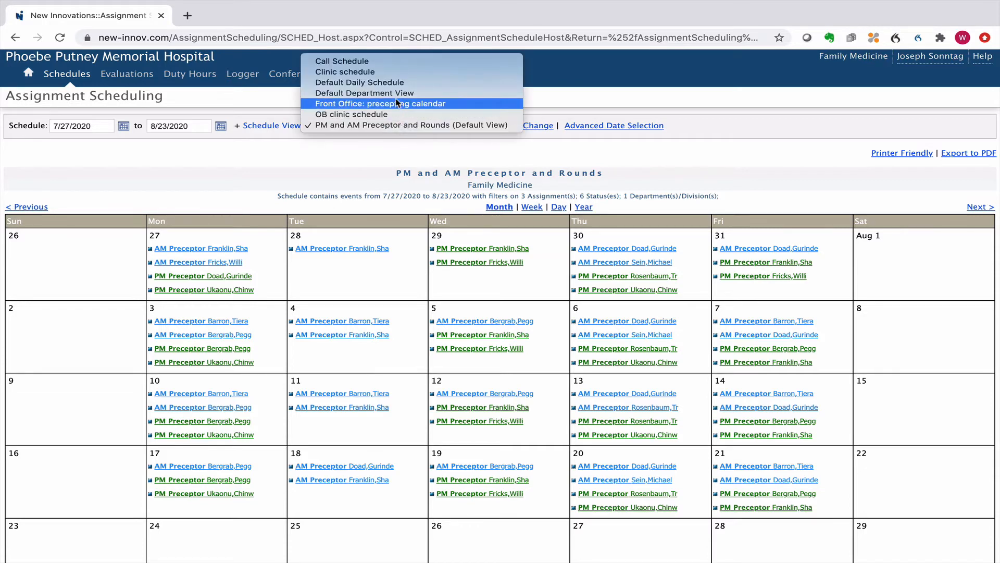
pyautogui.click(345, 72)
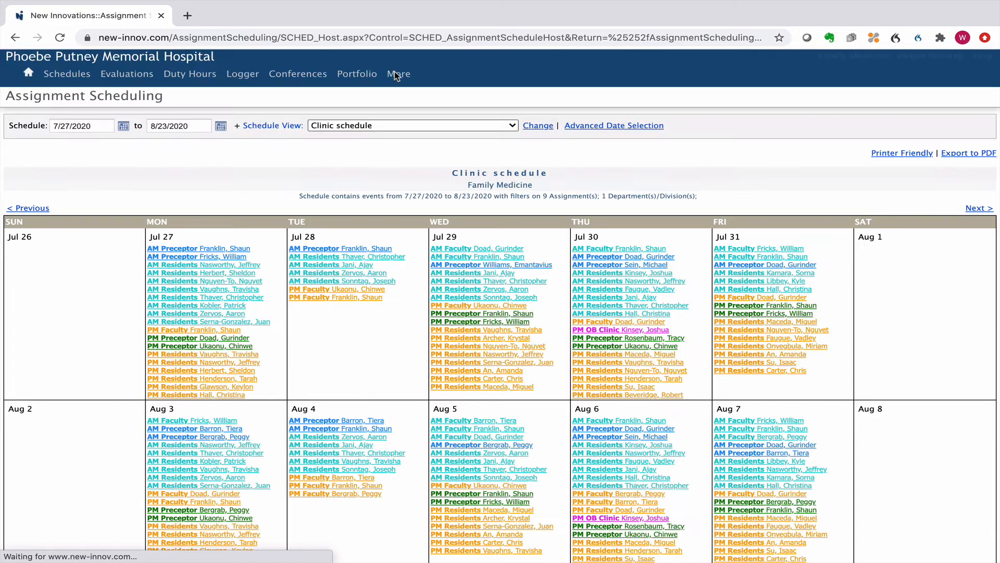
pyautogui.scroll(-3)
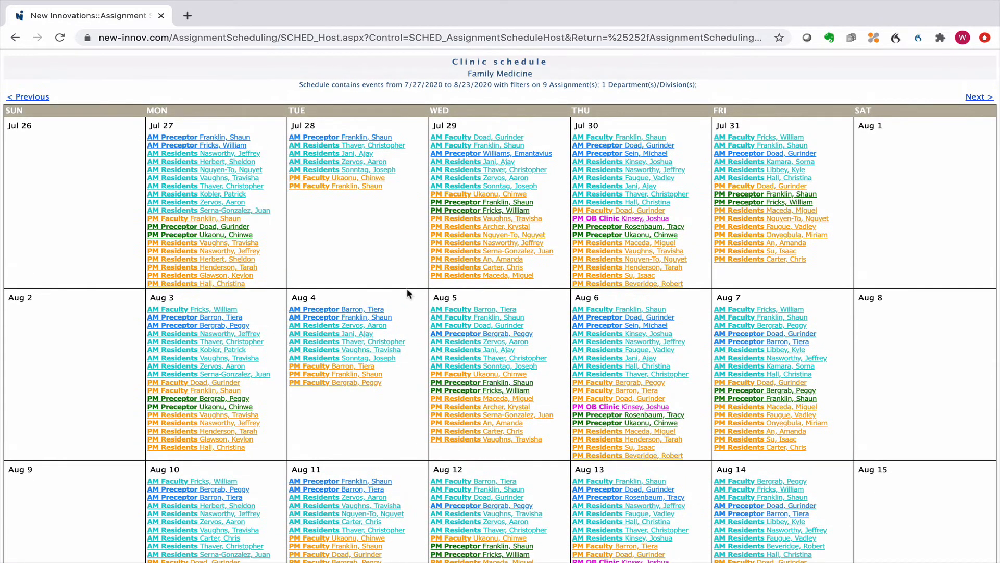
pyautogui.moveTo(370, 271)
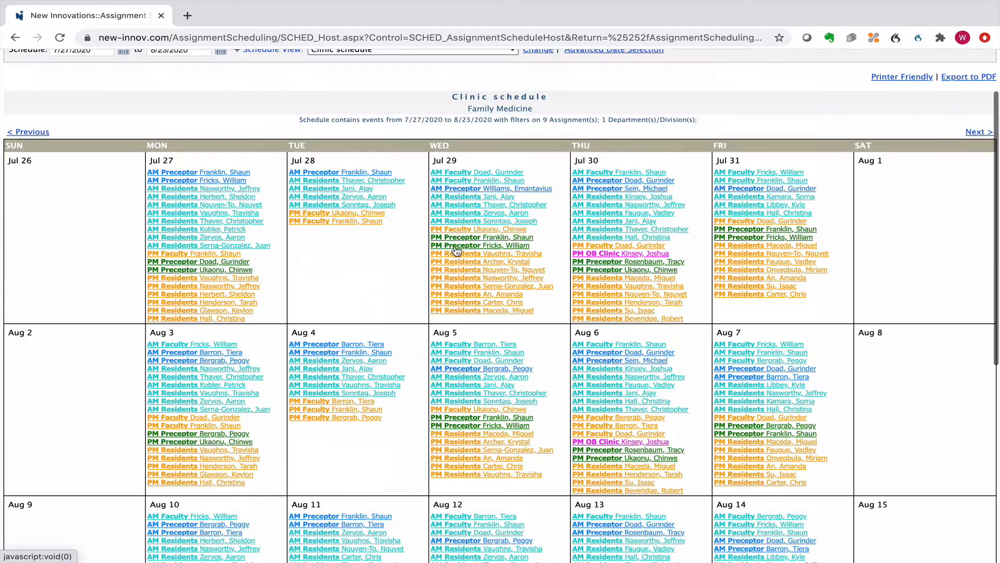
# Switch the assignment calendar to the Call Schedule view
pyautogui.click(411, 50)
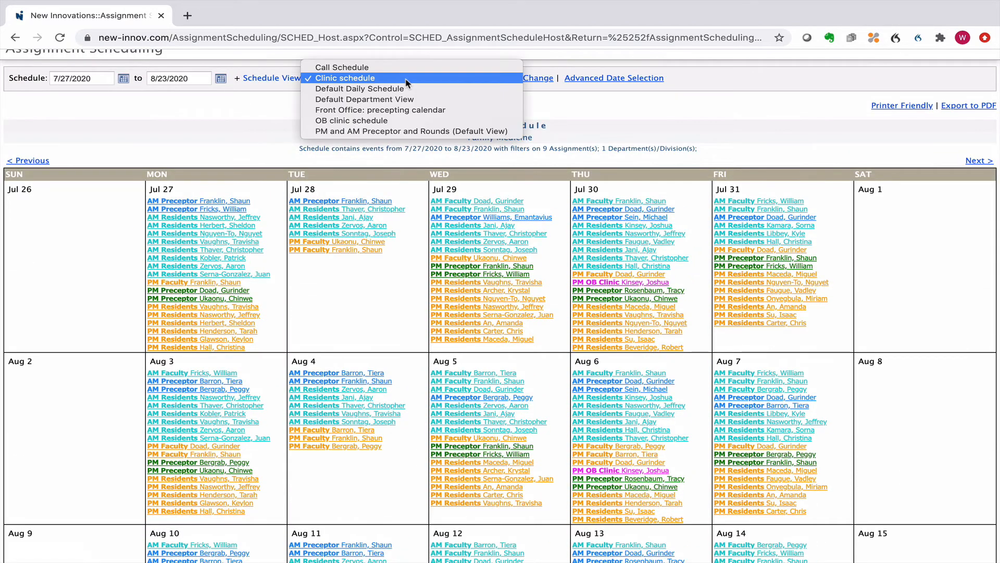
pyautogui.click(342, 68)
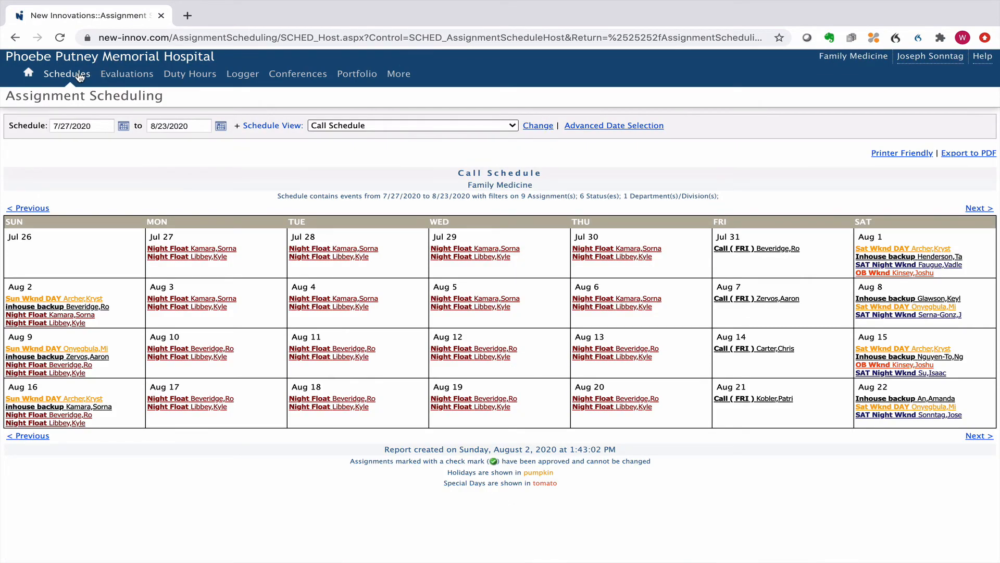
# Return from the call schedule to the Family Medicine home page
pyautogui.click(67, 73)
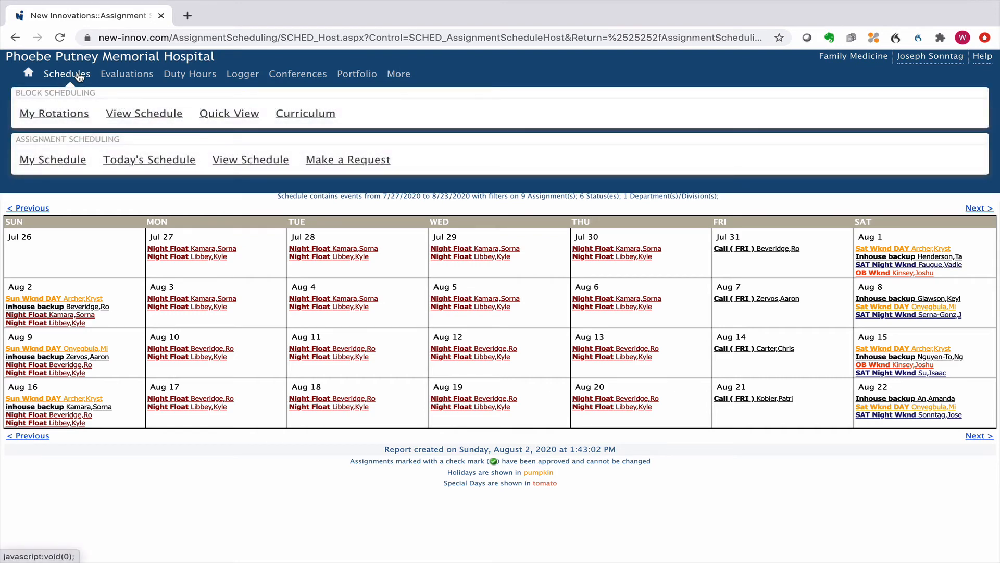
pyautogui.moveTo(69, 82)
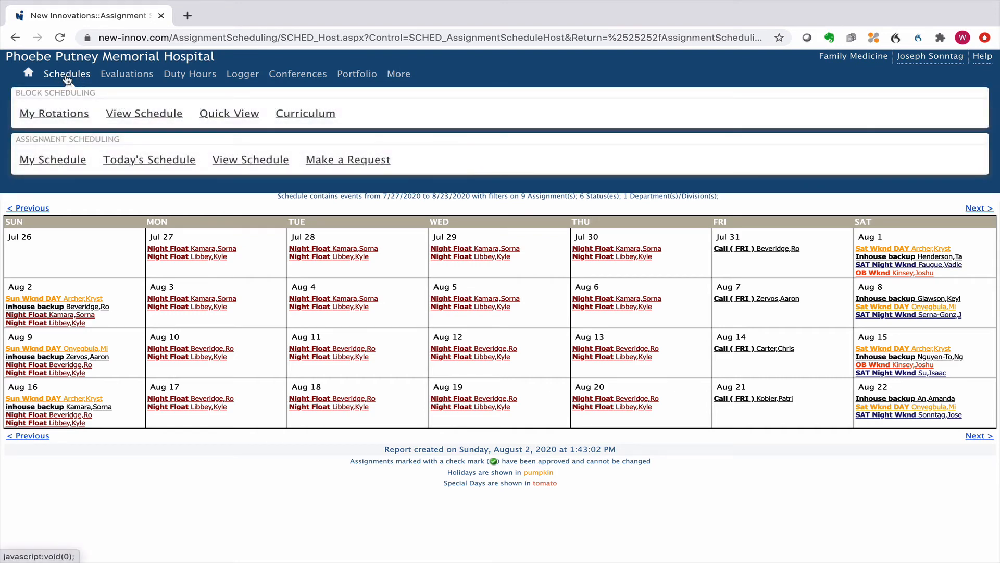
pyautogui.moveTo(51, 77)
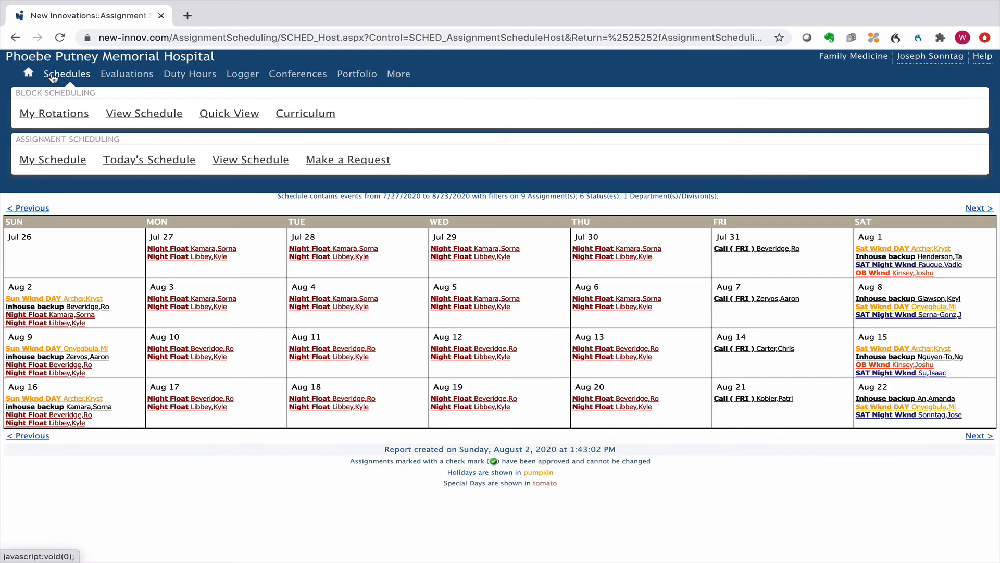
pyautogui.moveTo(28, 74)
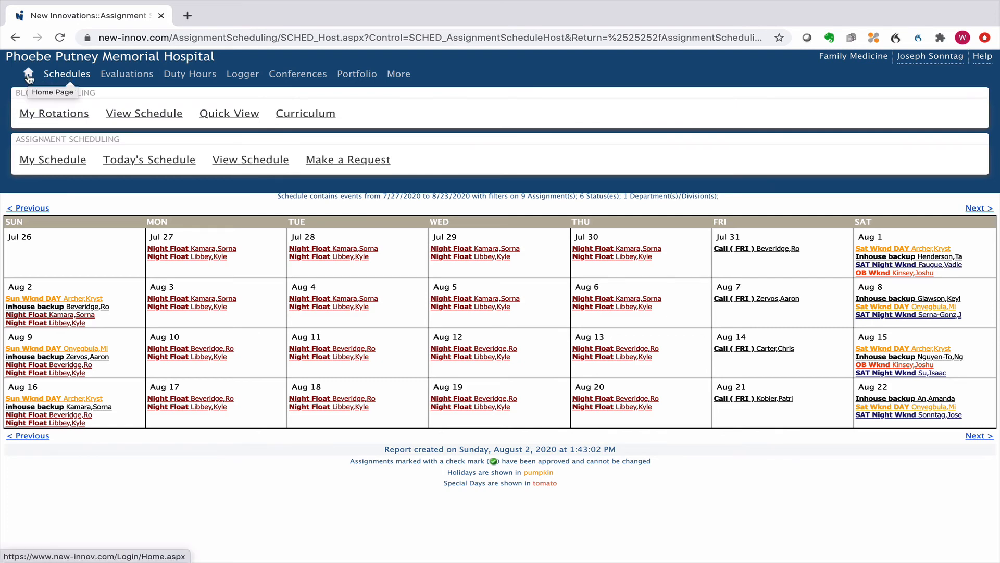
pyautogui.click(28, 74)
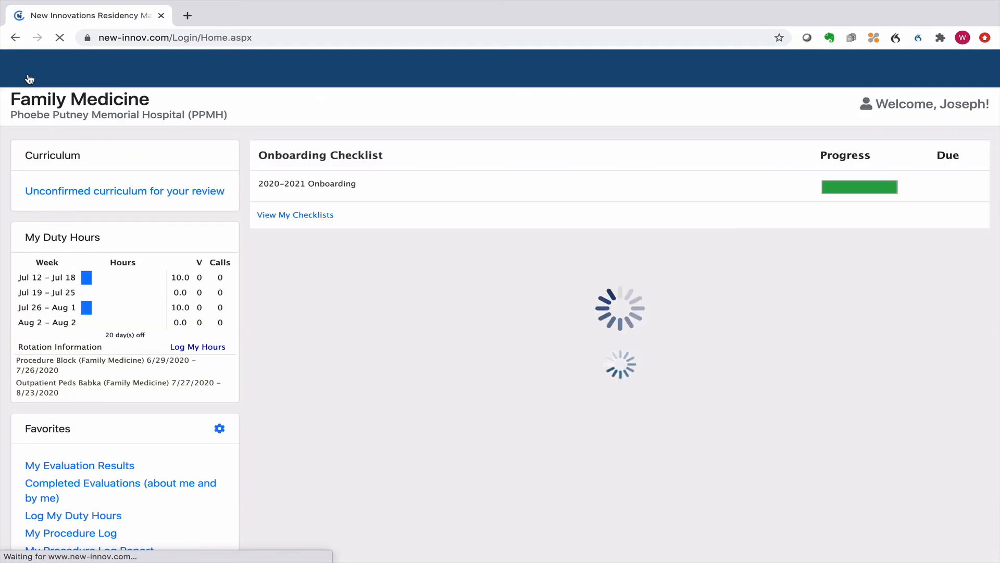